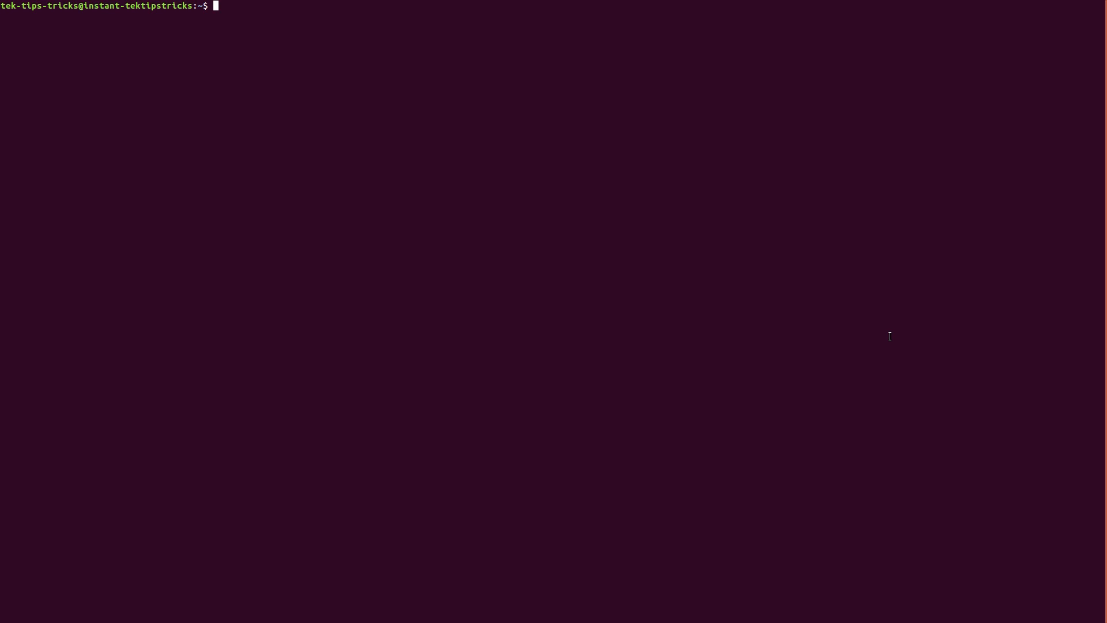
- Run fortune, clear the screen, rerun it for a Mark Twain quote, then retype fortune
type("fu")
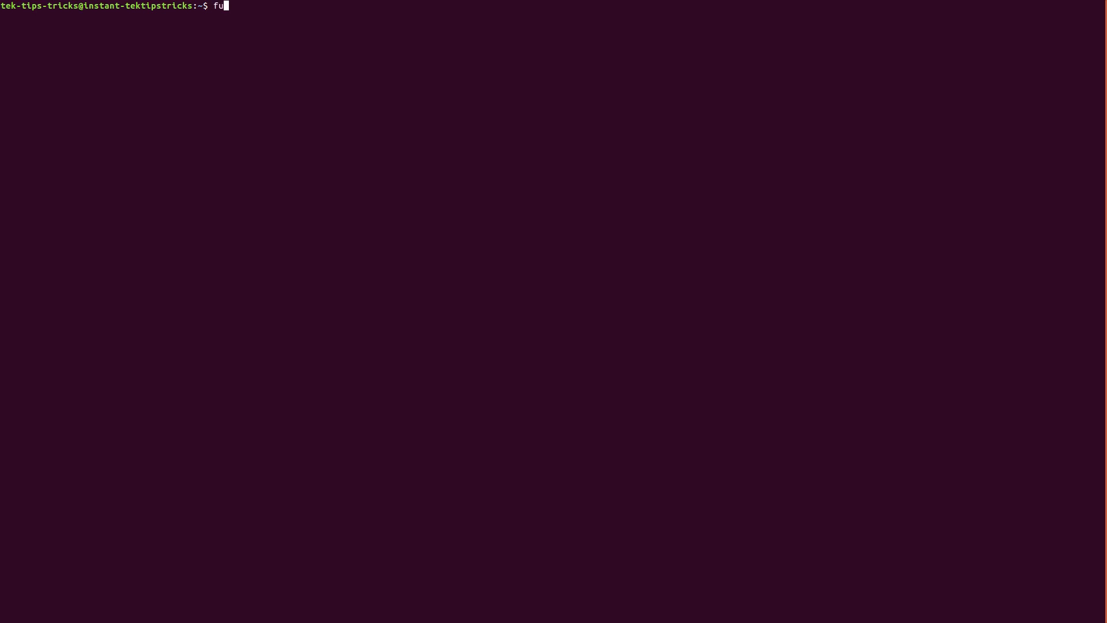
type("rtune")
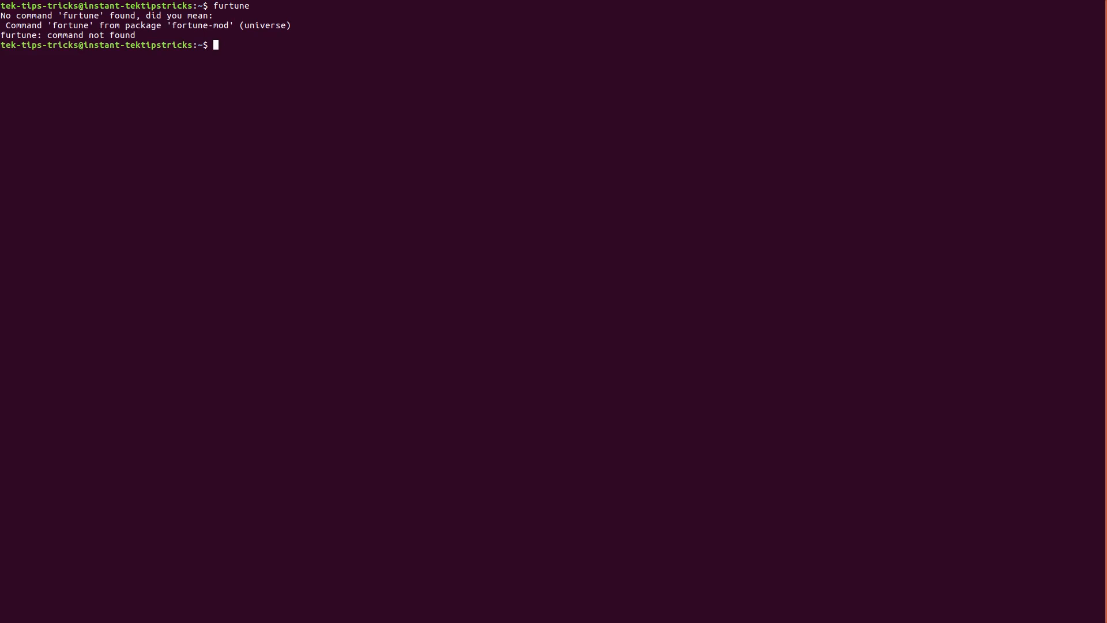
type("fortune")
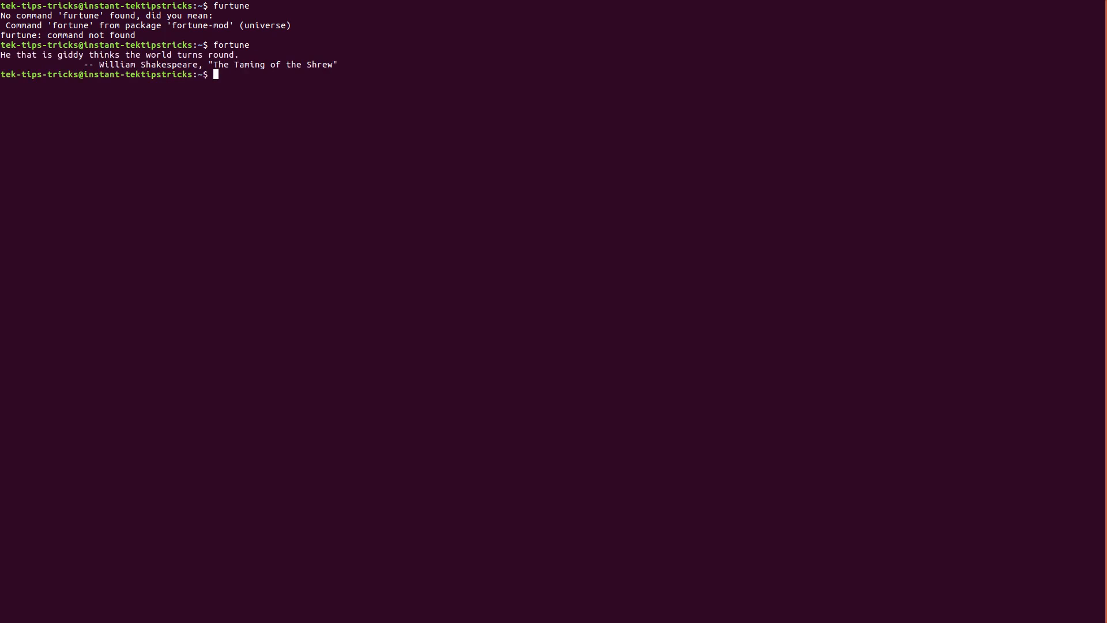
type("clear")
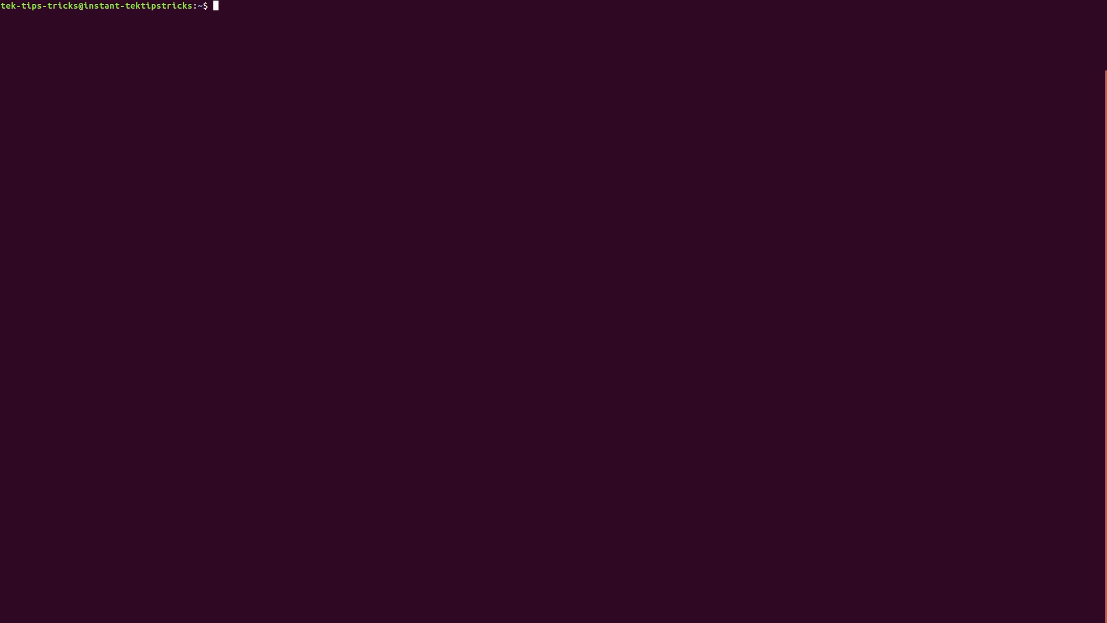
type("fortune")
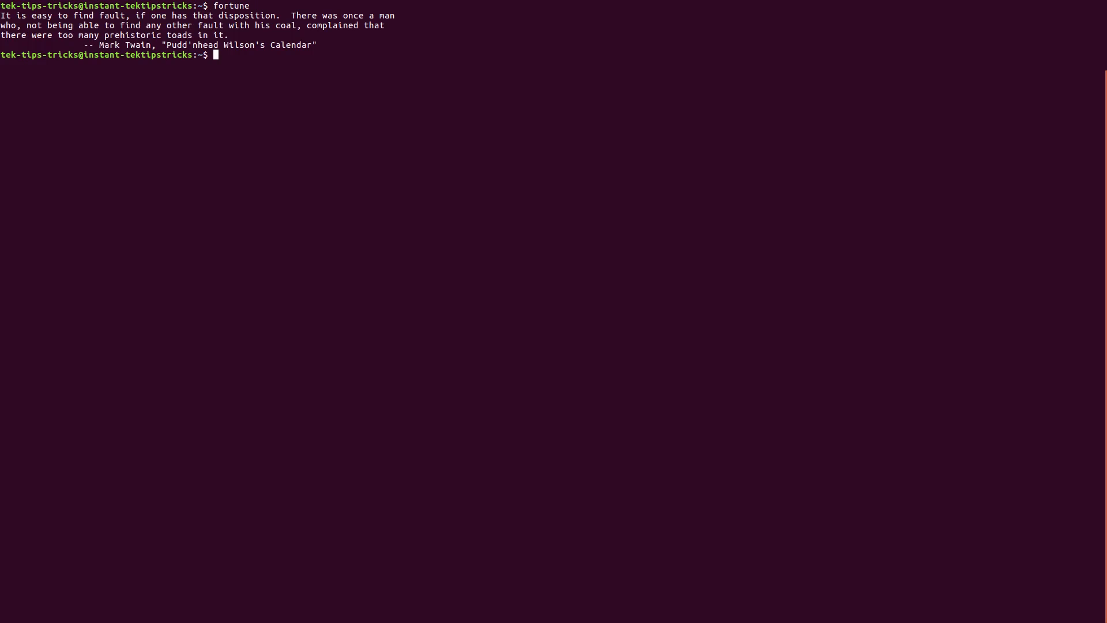
type("fortune")
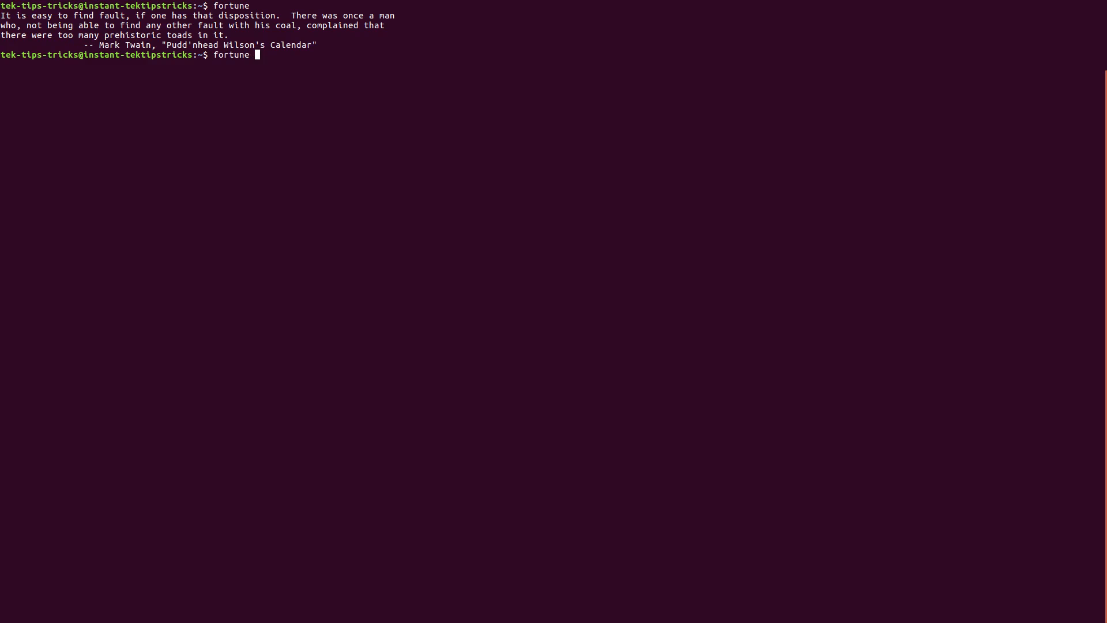
- Pipe fortune into cowsay so a cow says 'Fine day for friends. So-so day for you.'
type("|")
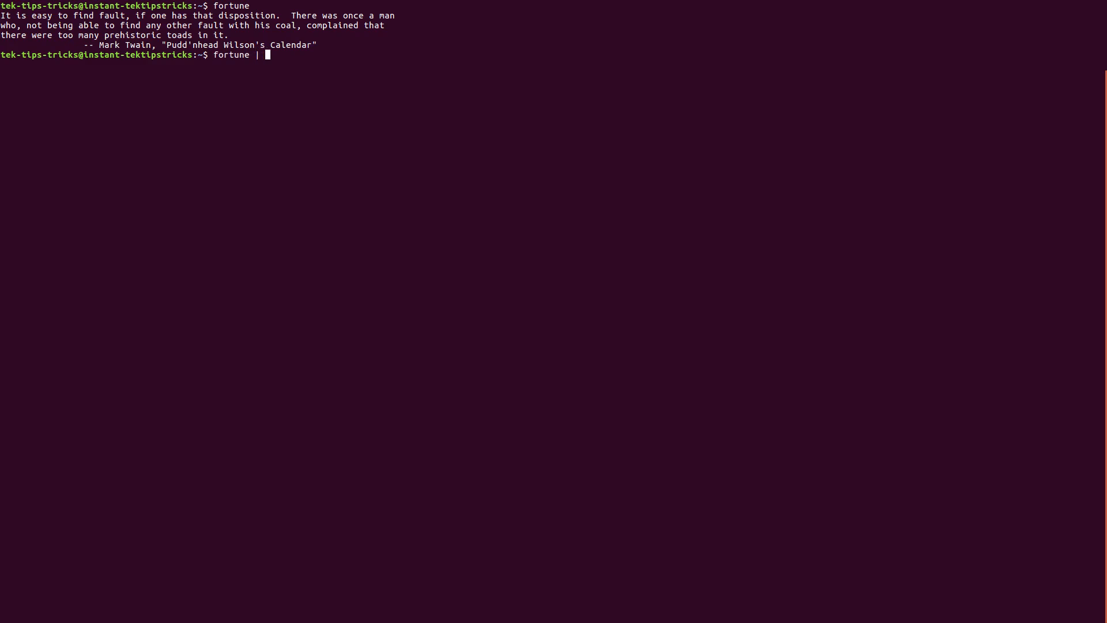
type("cowsat")
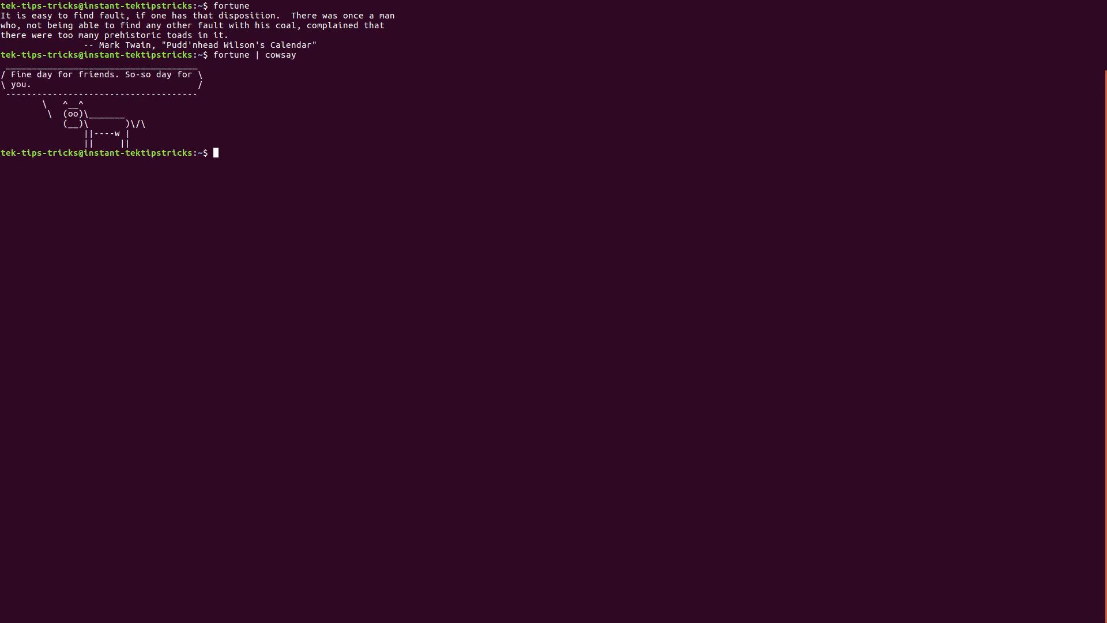
type("ds")
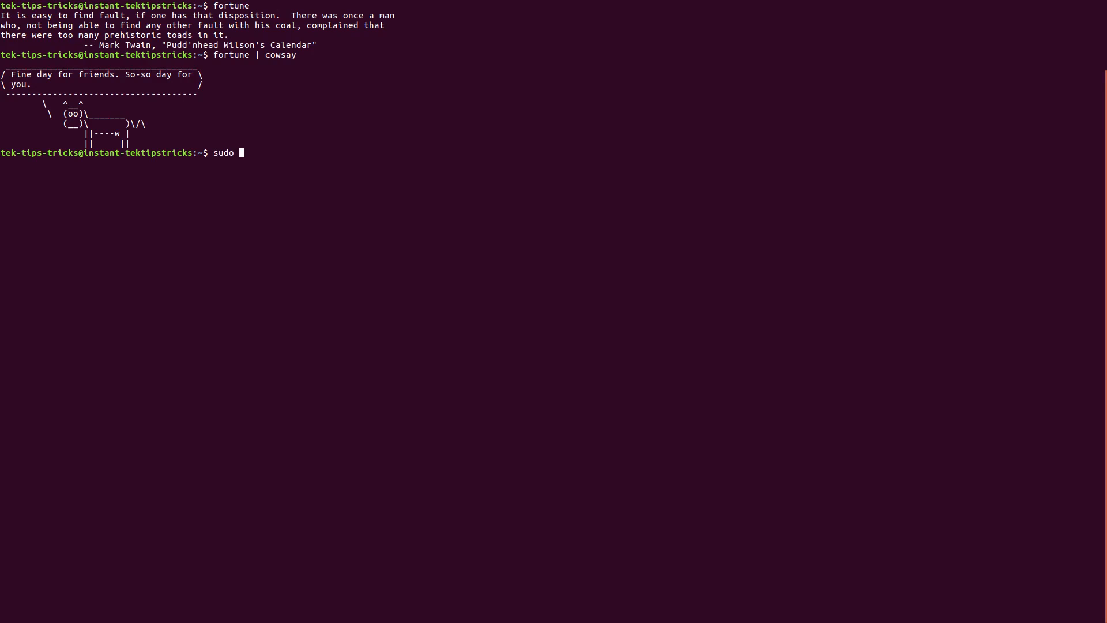
- Type the misspelled 'apt isntall cowsay' after sudo, then backspace it to 'sudo apt isntal'
type("apt")
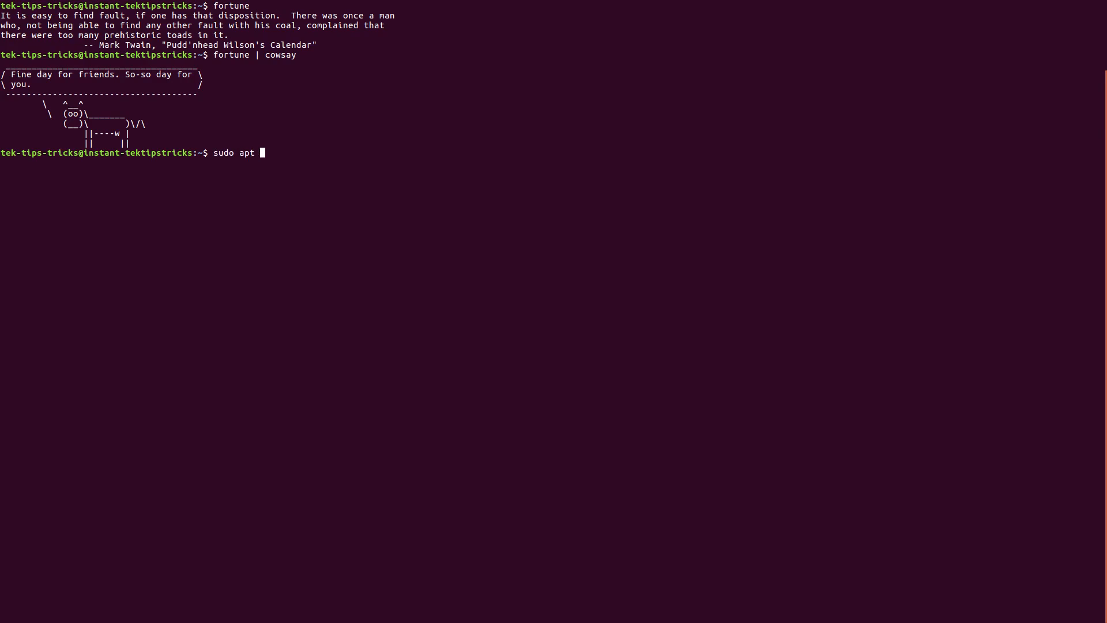
type("isntall")
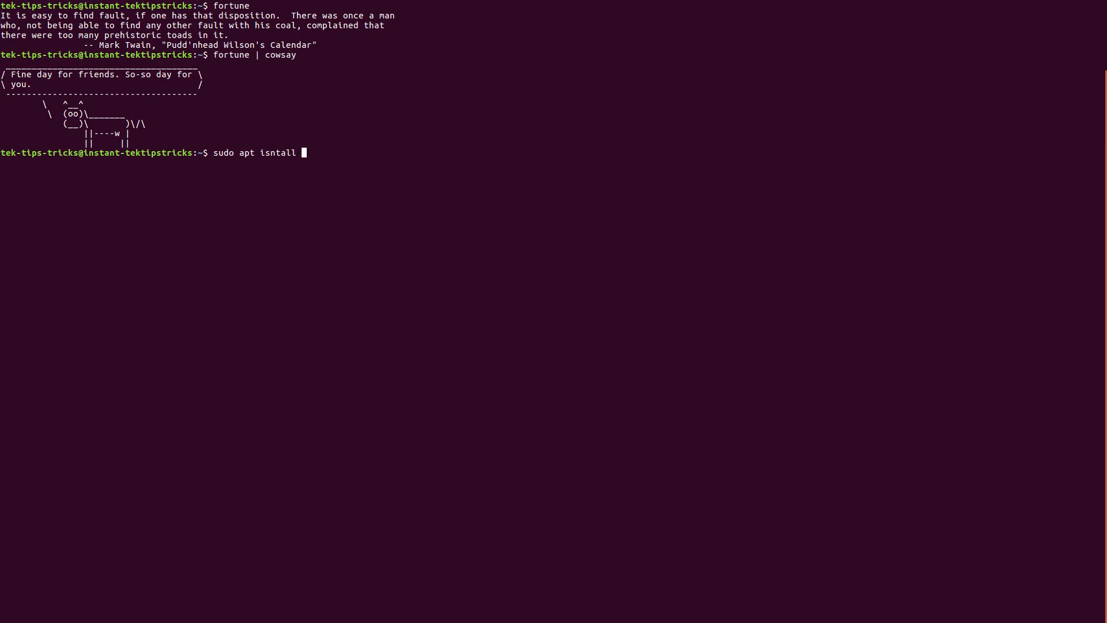
type("co")
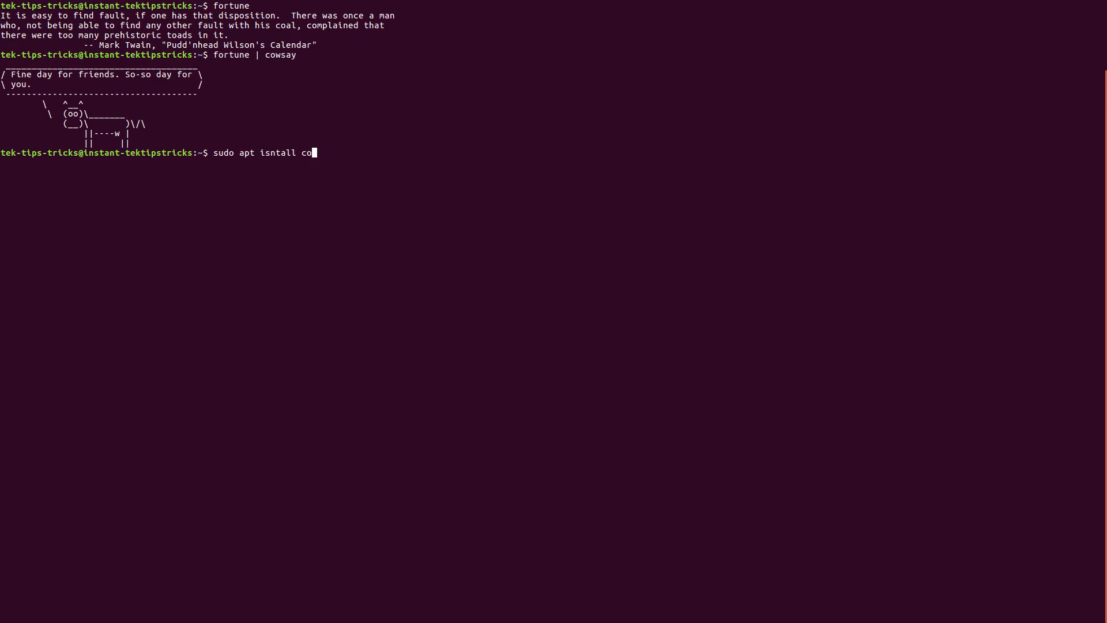
type("wsa")
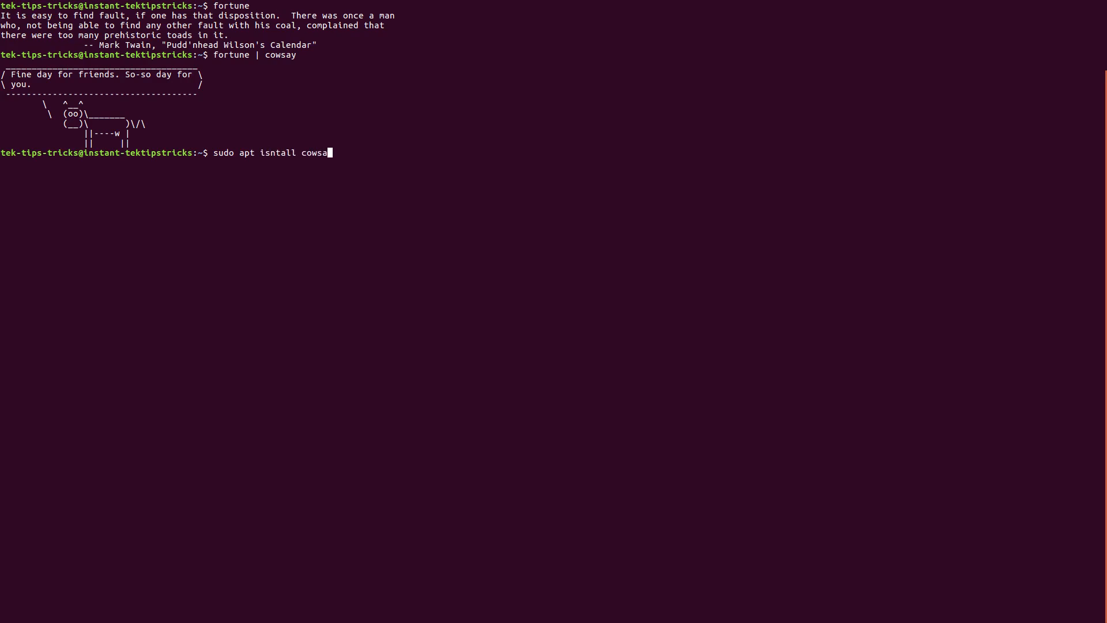
type("y")
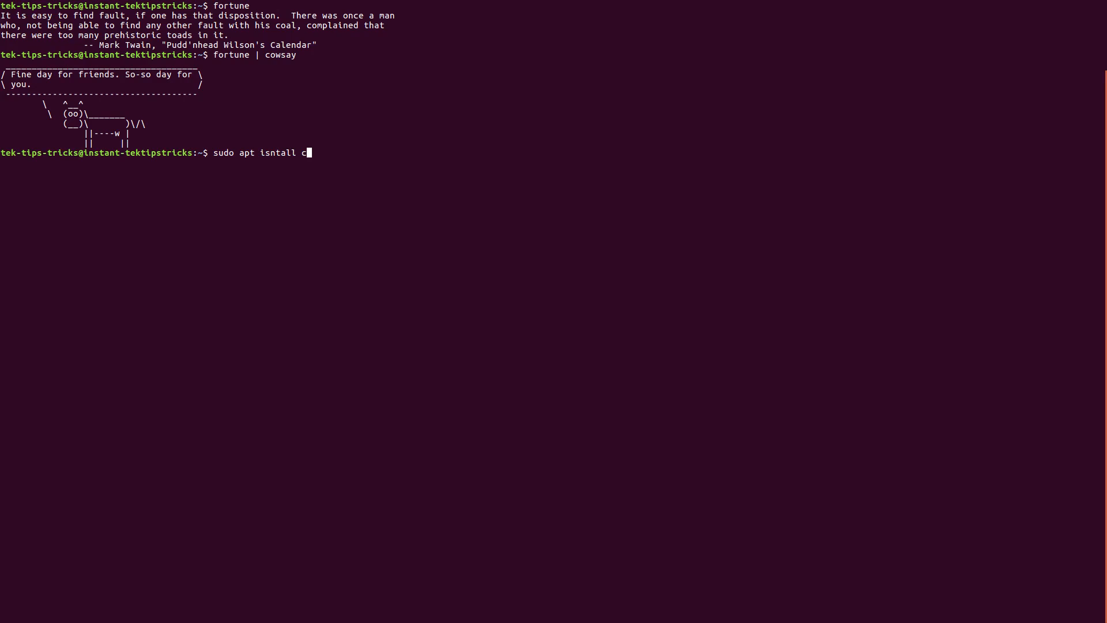
key("BackSpace")
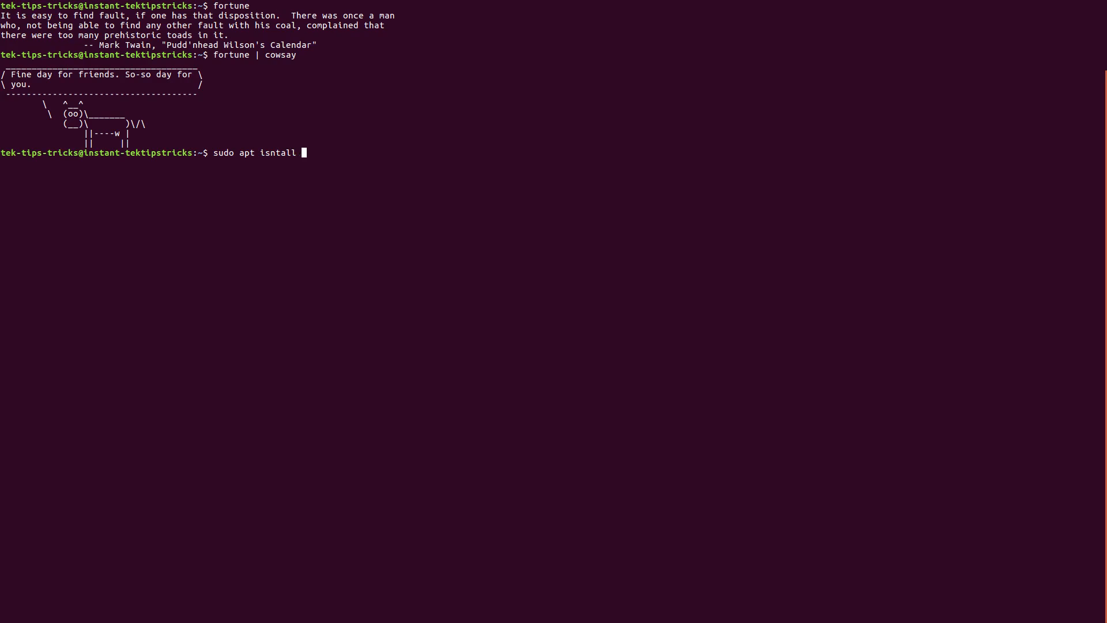
key("BackSpace")
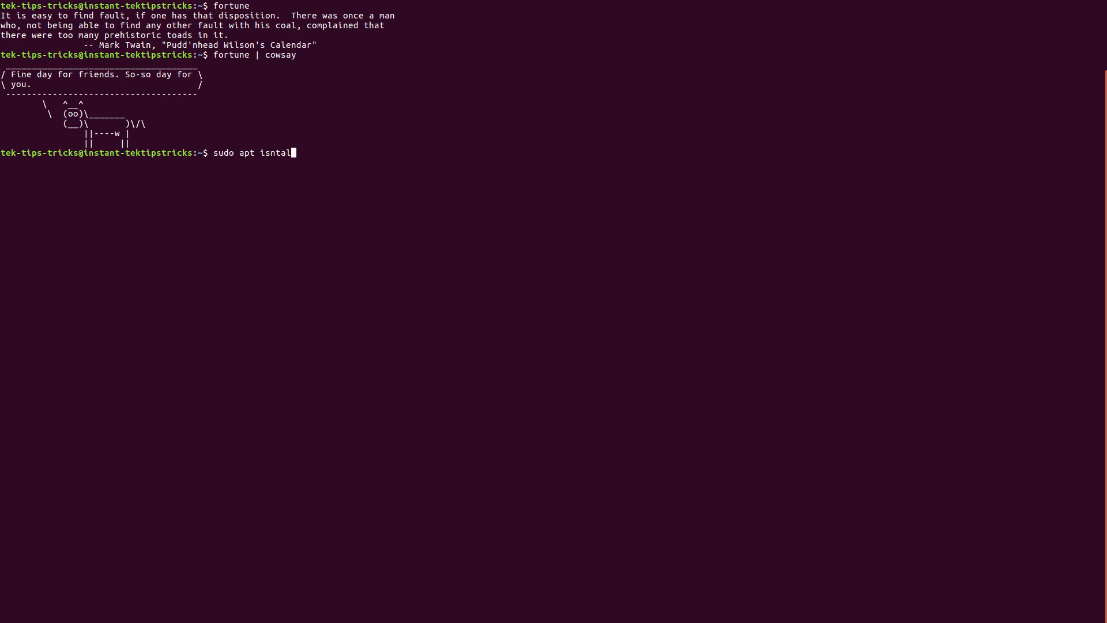